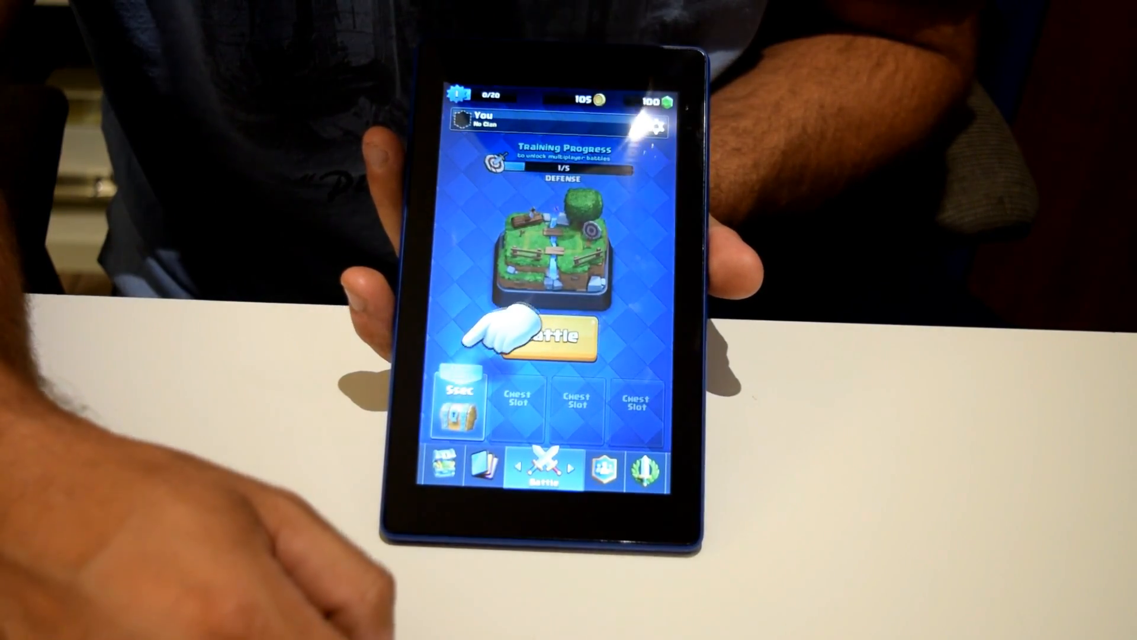
- Open Clash Royale's Settings menu from the home screen gear icon
click(653, 126)
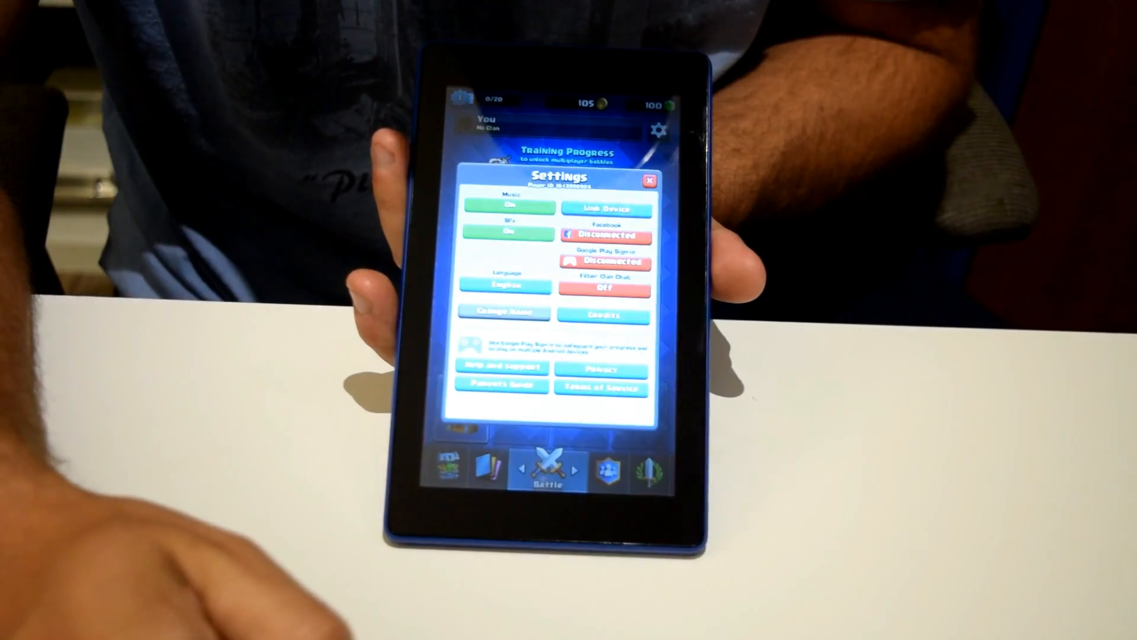